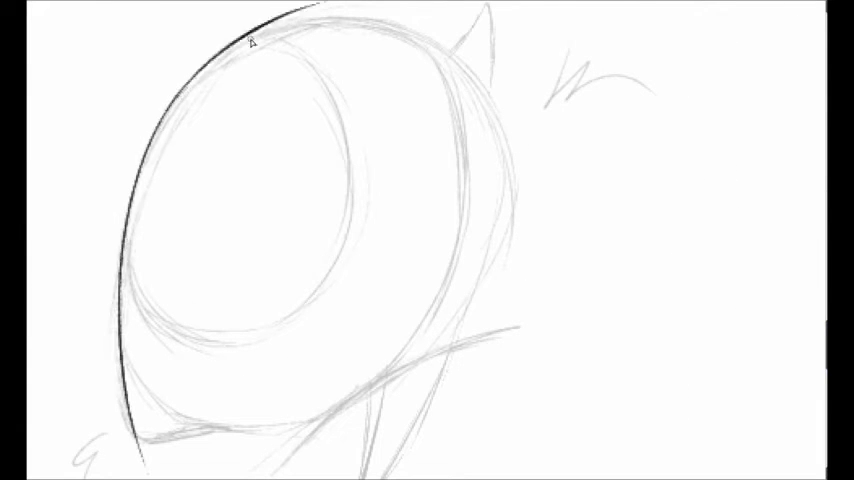
- Ink the outer curve of the wolf's head over the rough sketch
left_click_drag(300, 18, 150, 450)
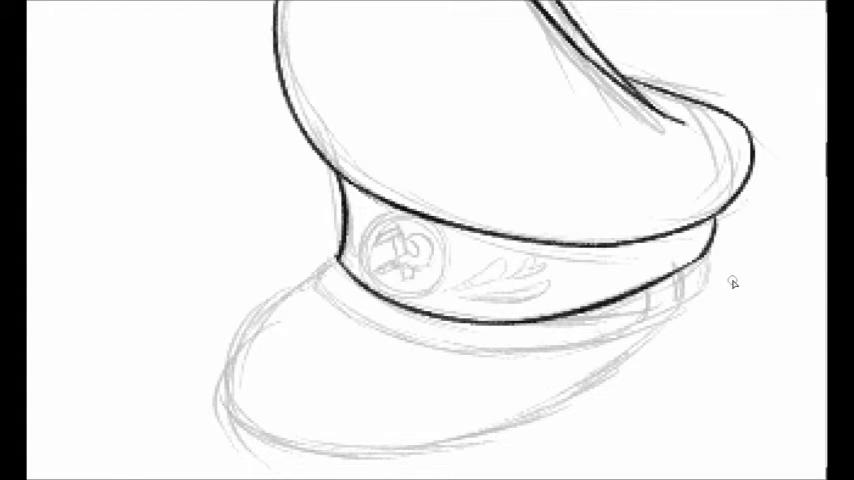
- Ink the cap's band outline, then hand-letter 'BRB' at the left of the sheet
left_click_drag(736, 282, 344, 412)
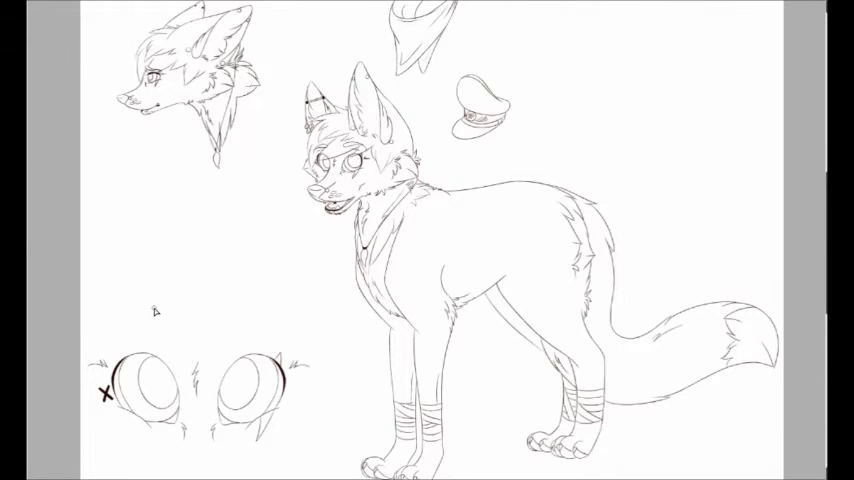
type("BRB")
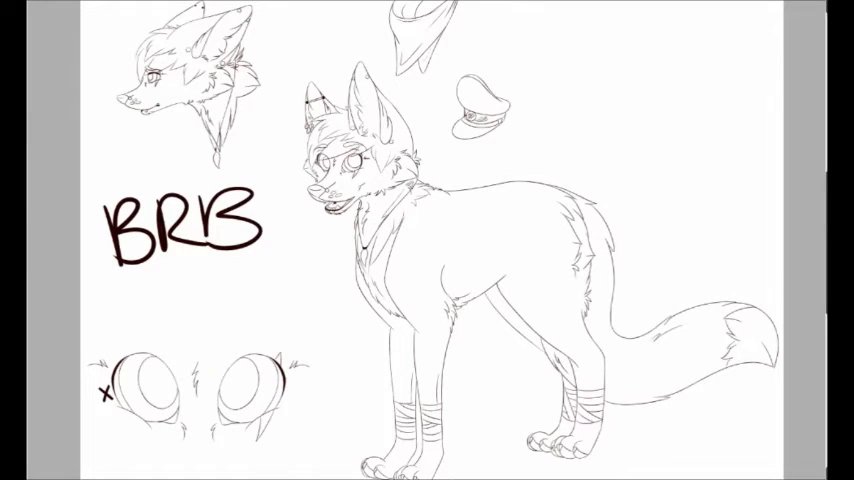